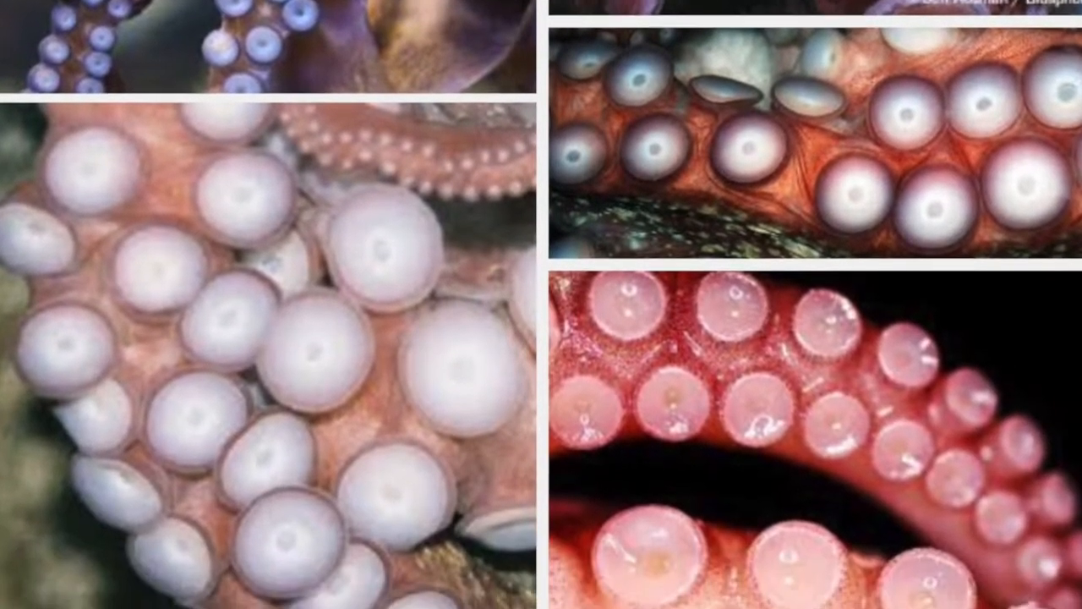
scroll("down", 3)
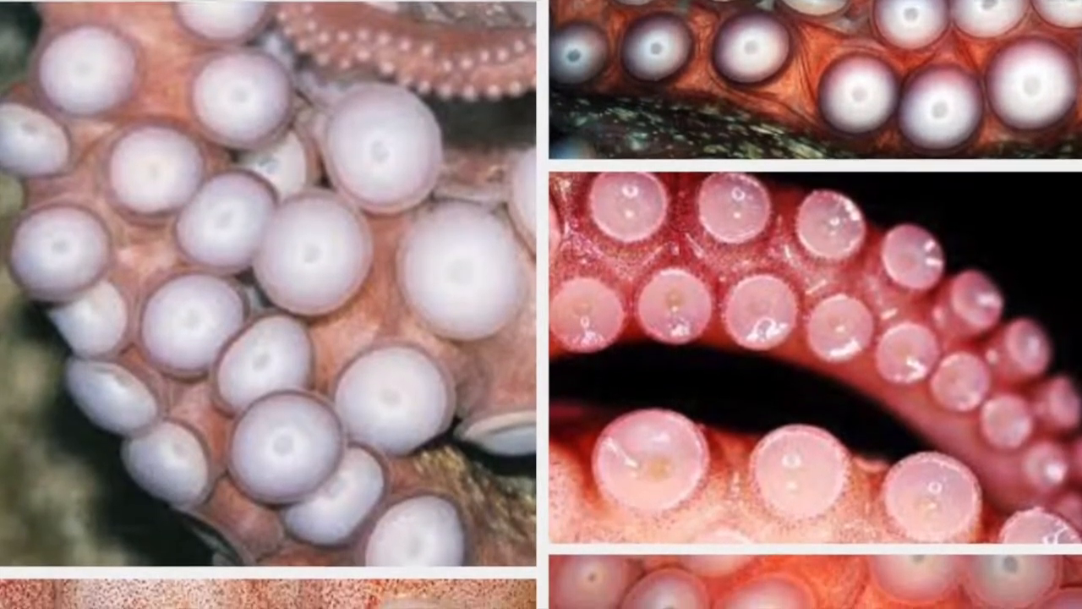